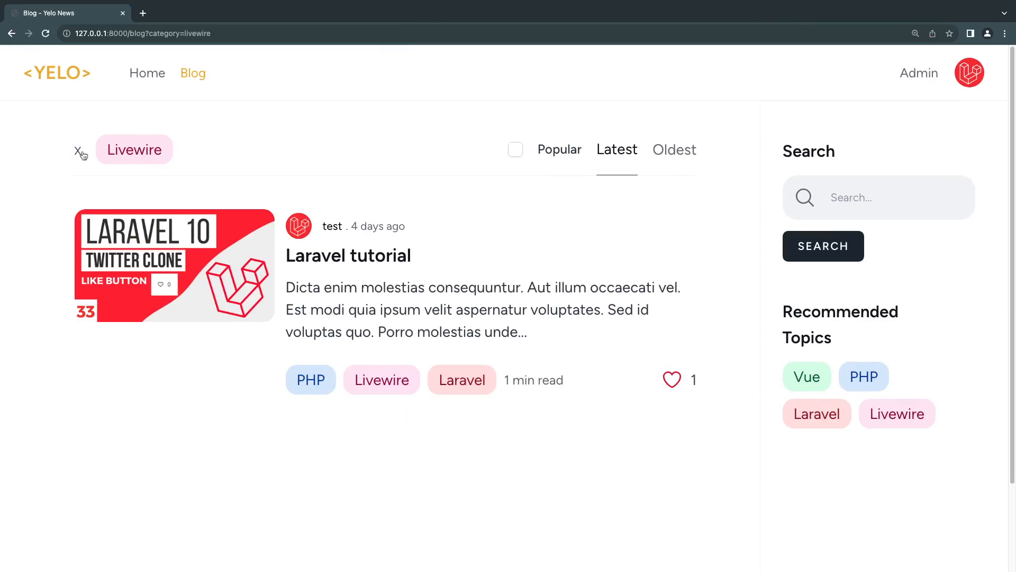
Clear the Livewire category filter via the X on the filter tag to observe its behavior
left_click(79, 149)
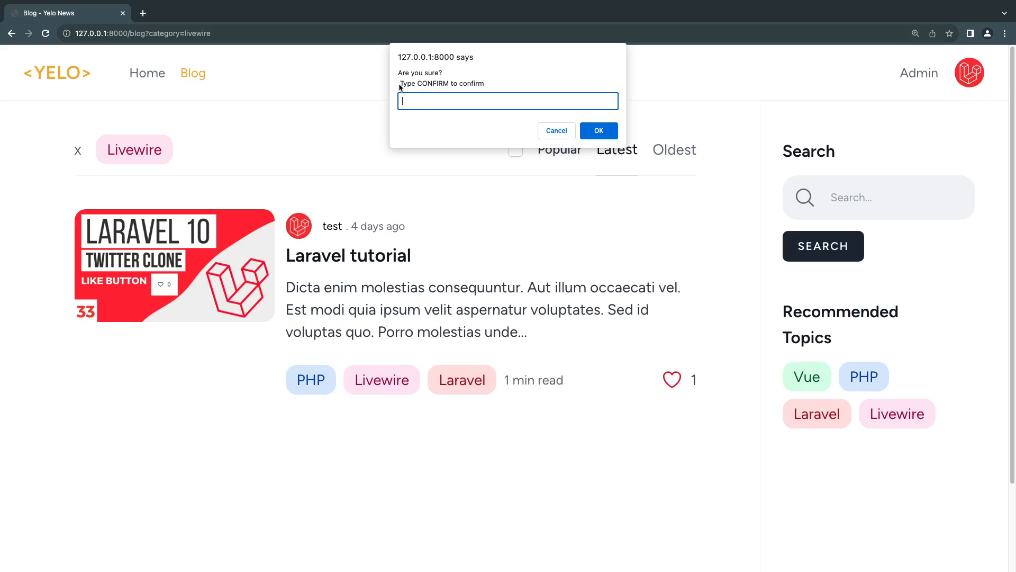
Answer the prompt with CONFIRM and accept it so the Livewire filter clears
type("CONFIRM")
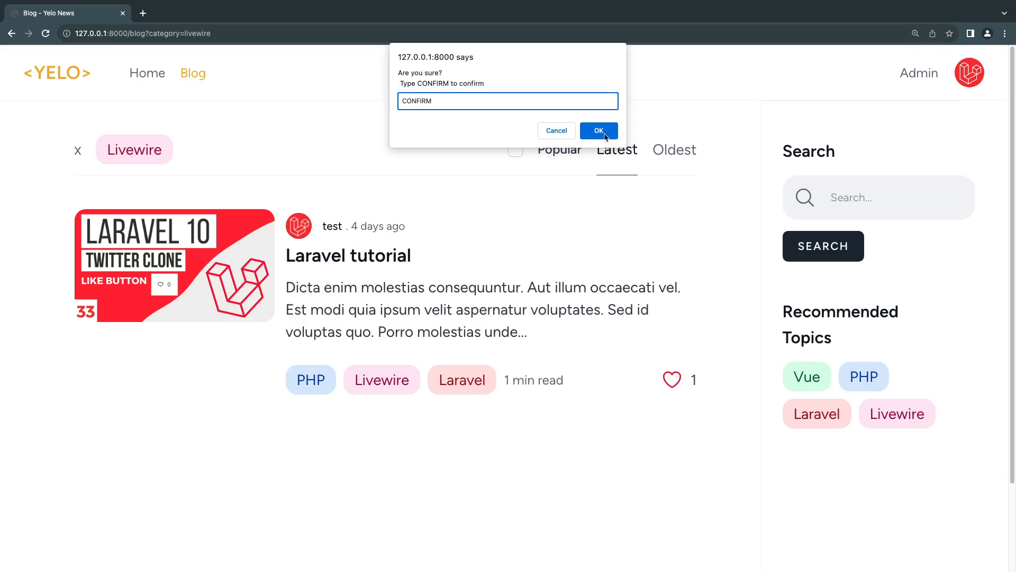
left_click(598, 131)
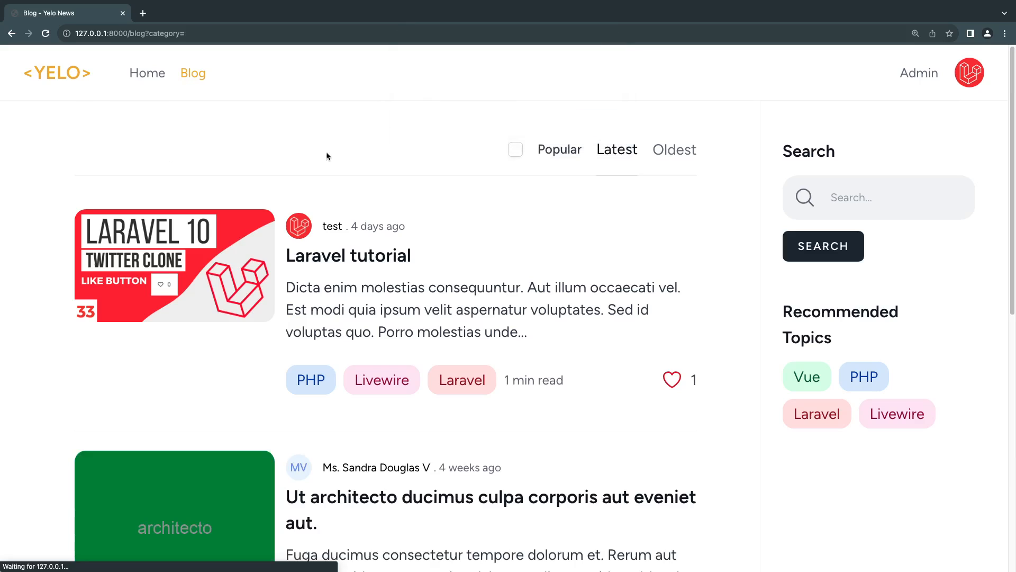